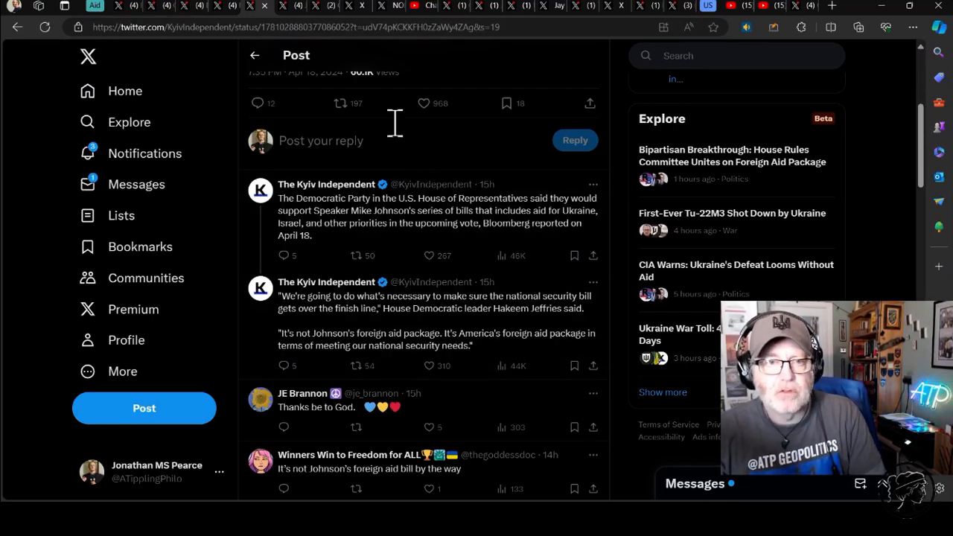
mouse_move(290, 13)
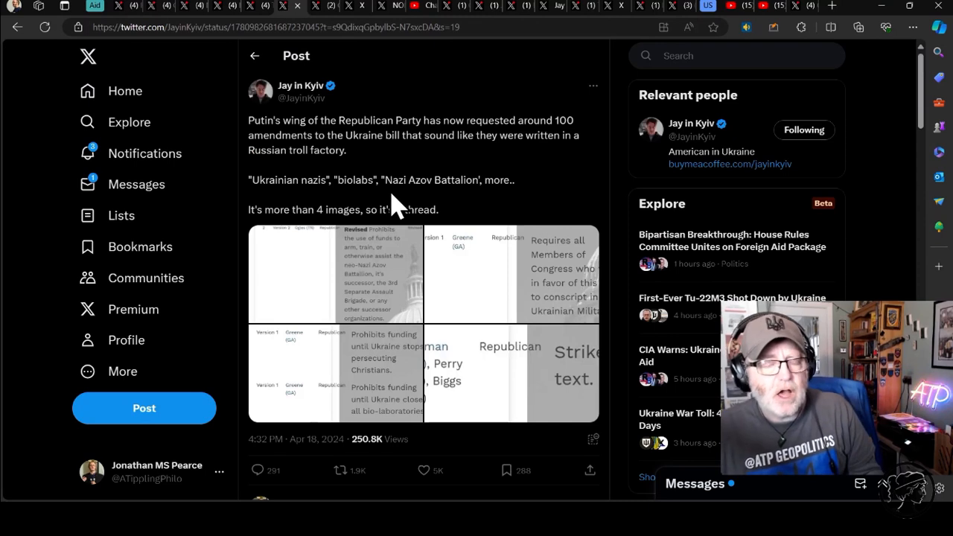
mouse_move(473, 161)
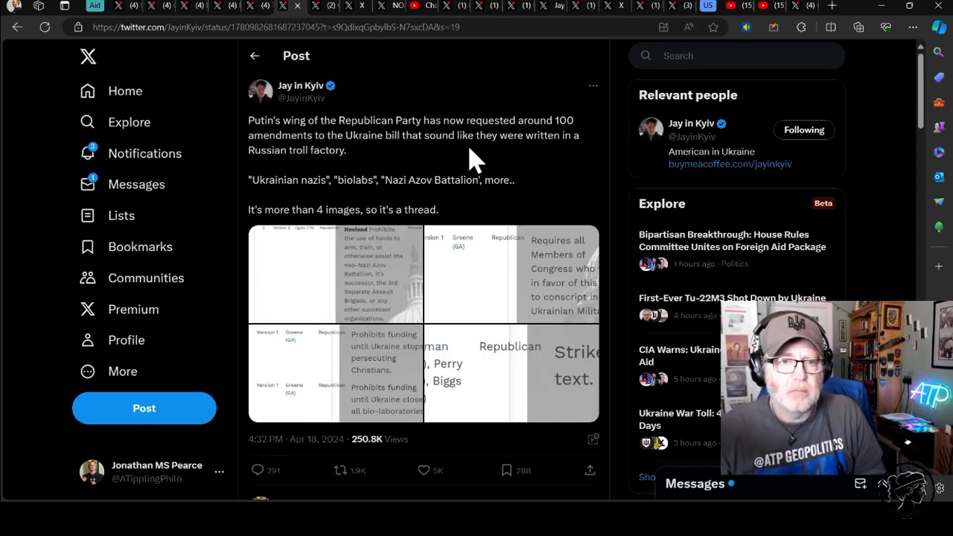
mouse_move(414, 260)
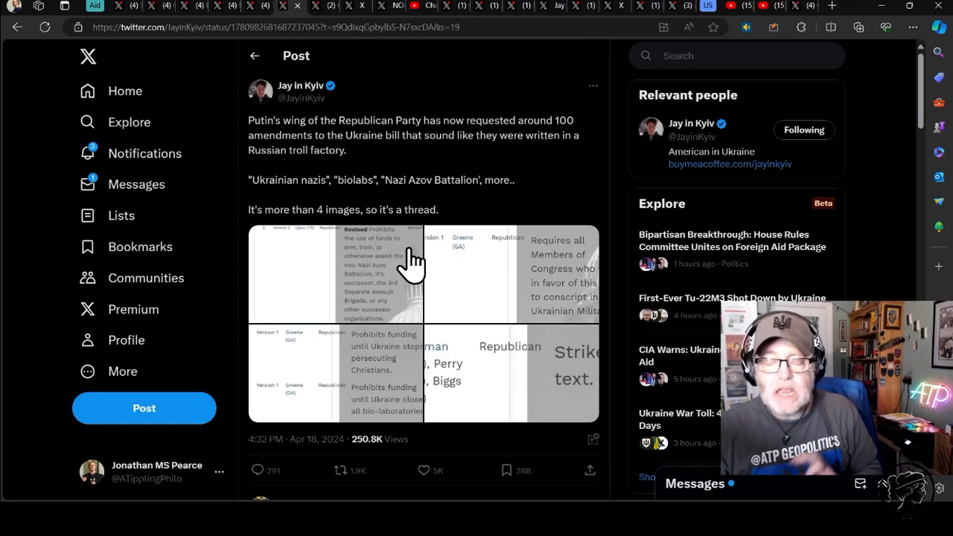
mouse_move(424, 272)
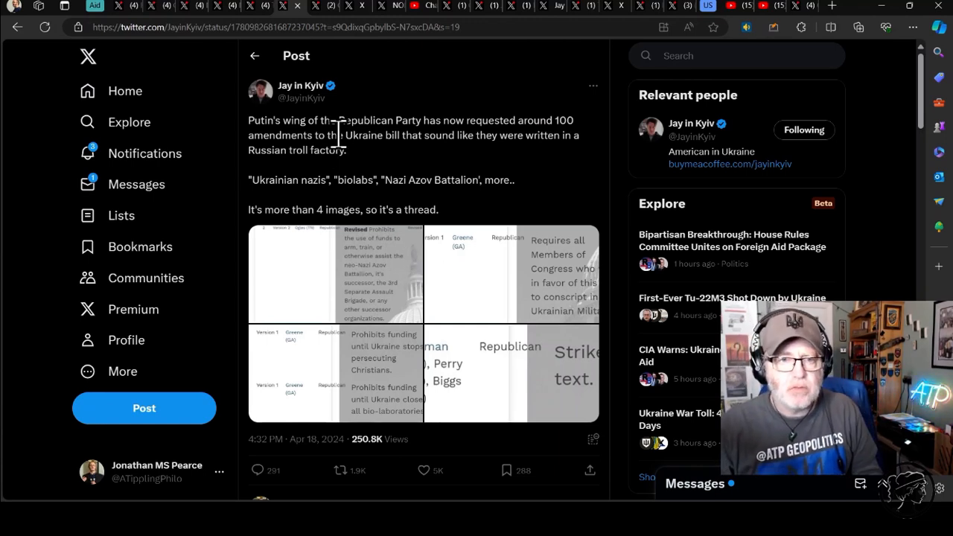
mouse_move(380, 171)
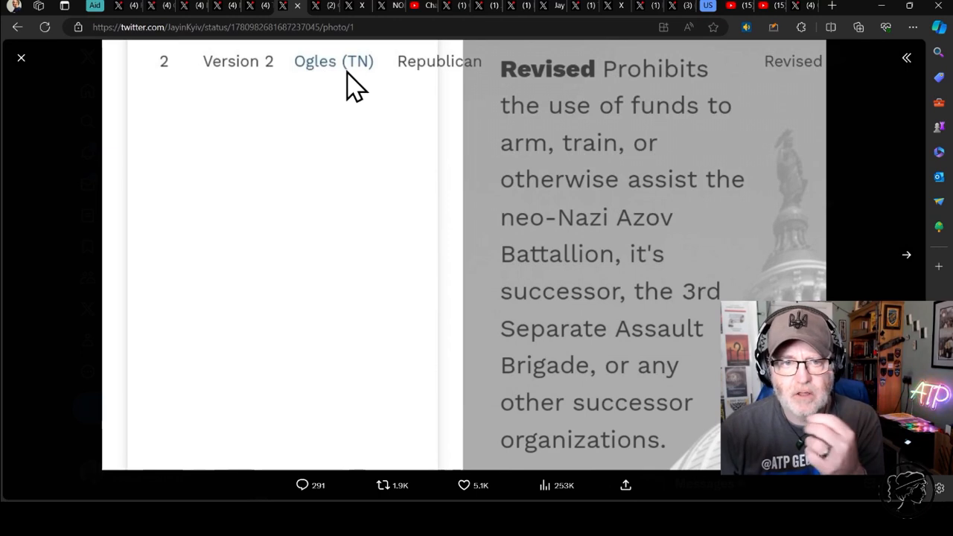
mouse_move(640, 134)
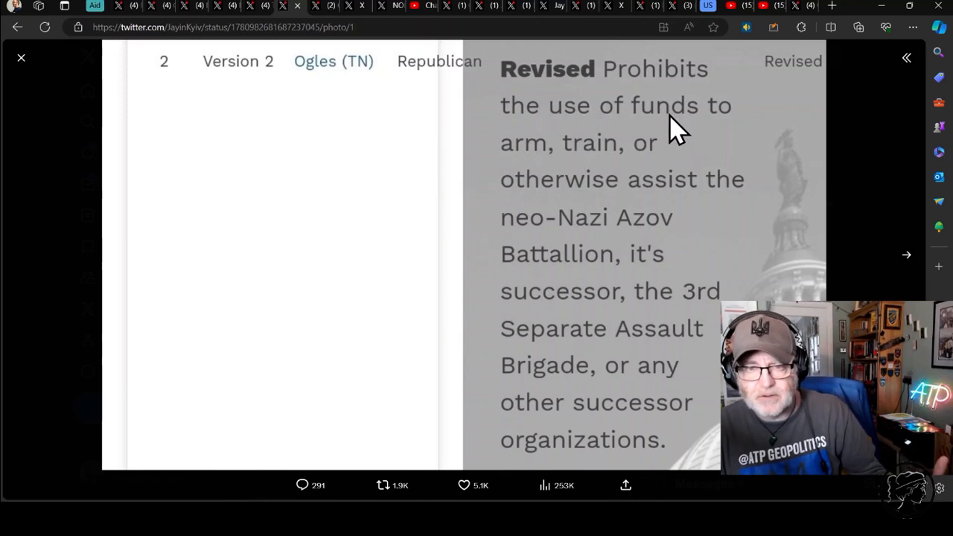
mouse_move(633, 142)
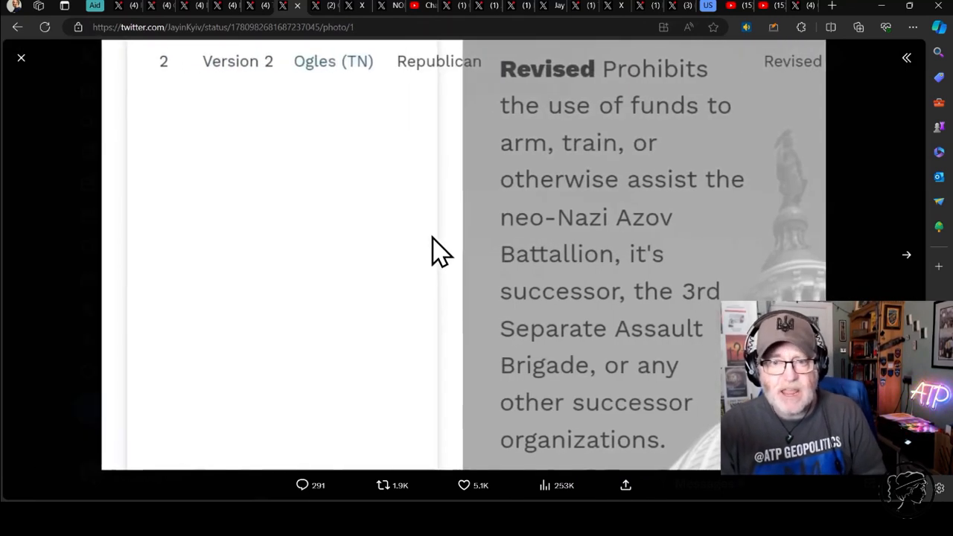
mouse_move(509, 223)
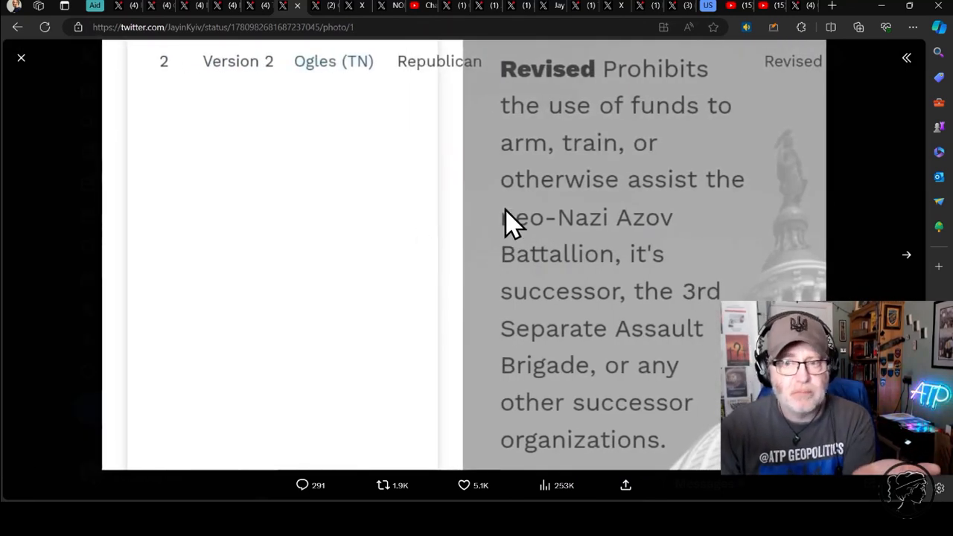
mouse_move(811, 211)
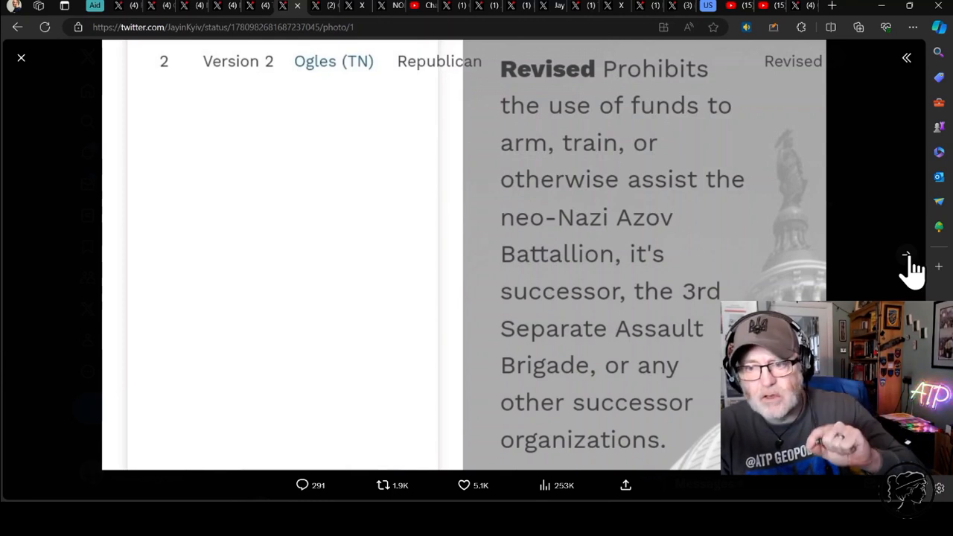
Advance through Greene's conscription and Christian-persecution images to the Norman, Perry, Biggs strike-all amendment
click(907, 254)
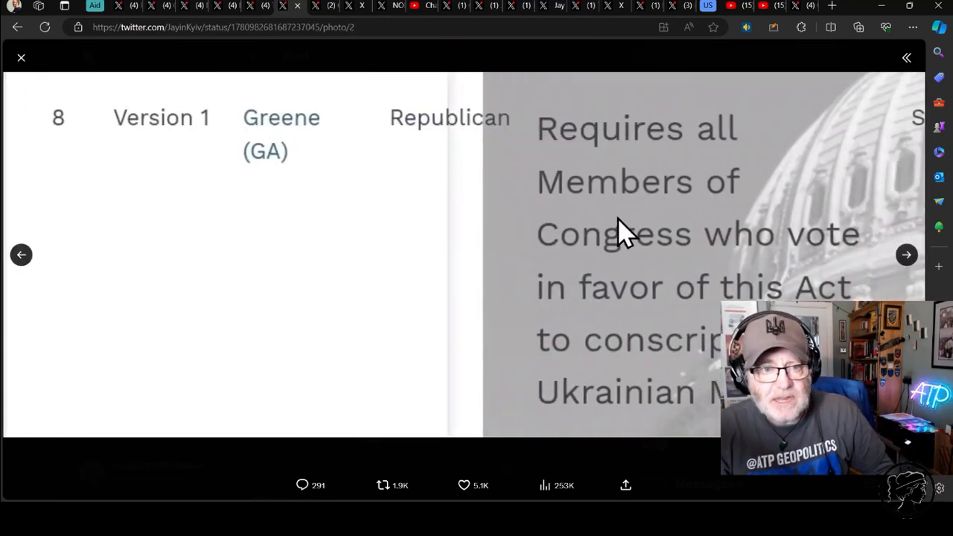
mouse_move(733, 251)
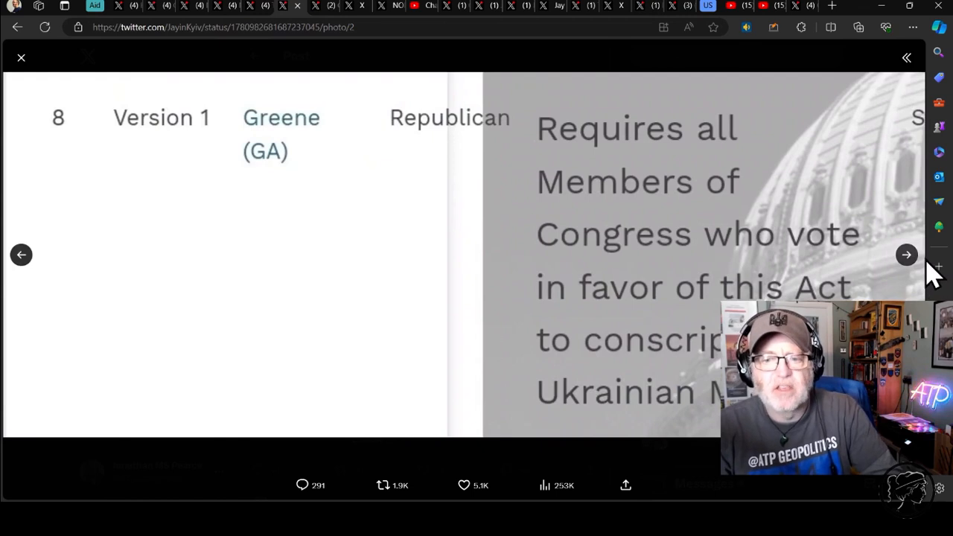
mouse_move(907, 254)
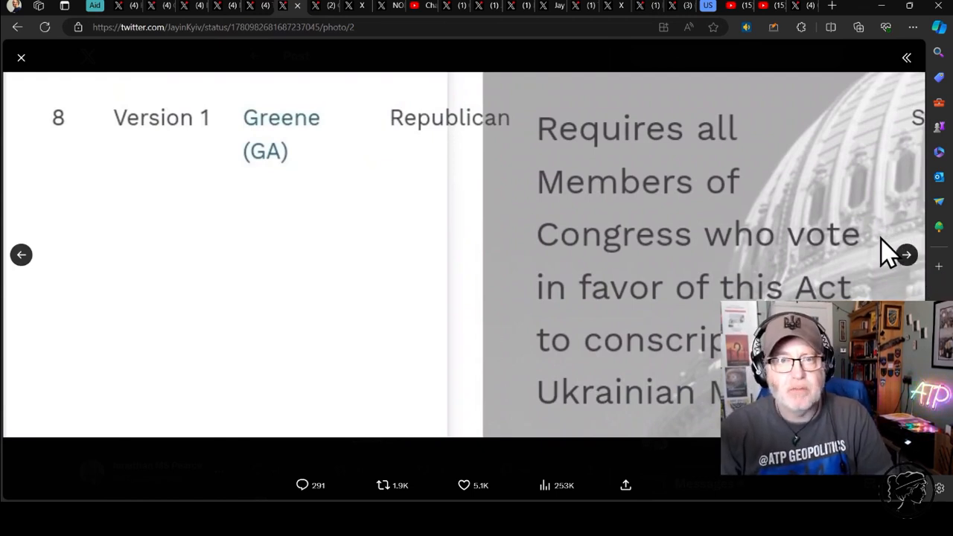
click(905, 254)
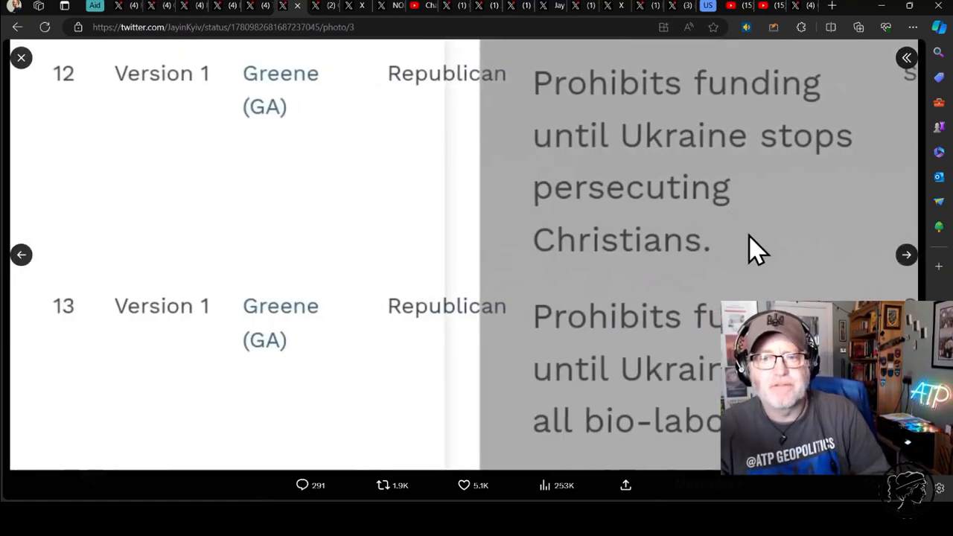
mouse_move(852, 181)
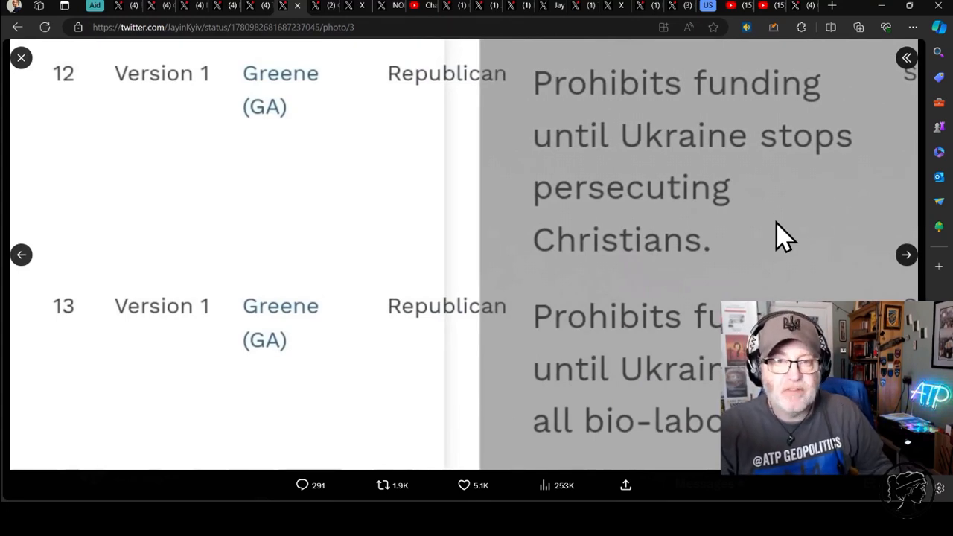
mouse_move(807, 236)
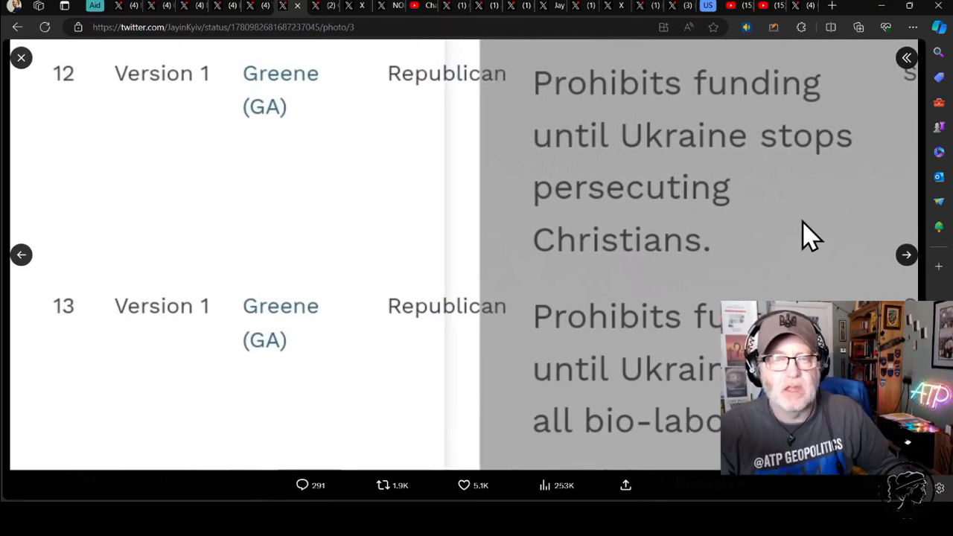
mouse_move(786, 251)
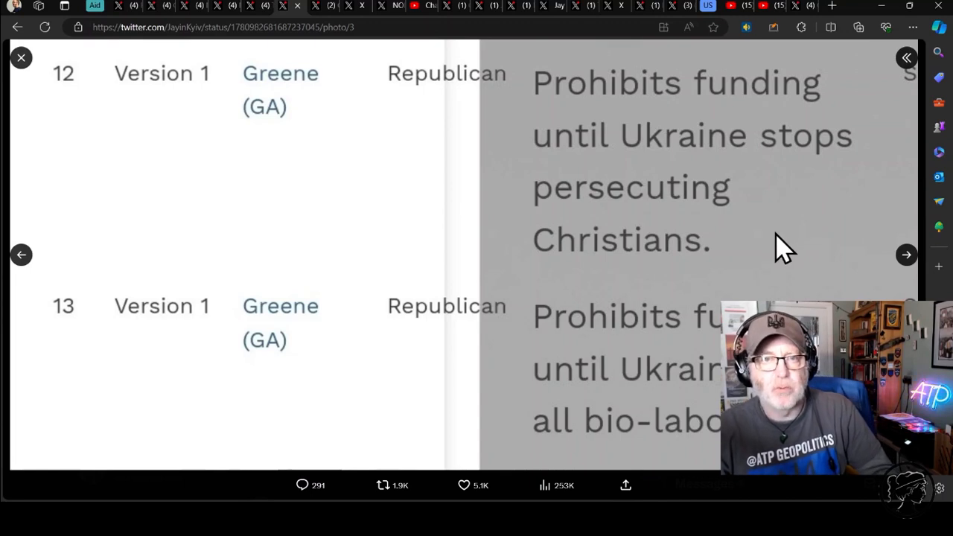
mouse_move(812, 290)
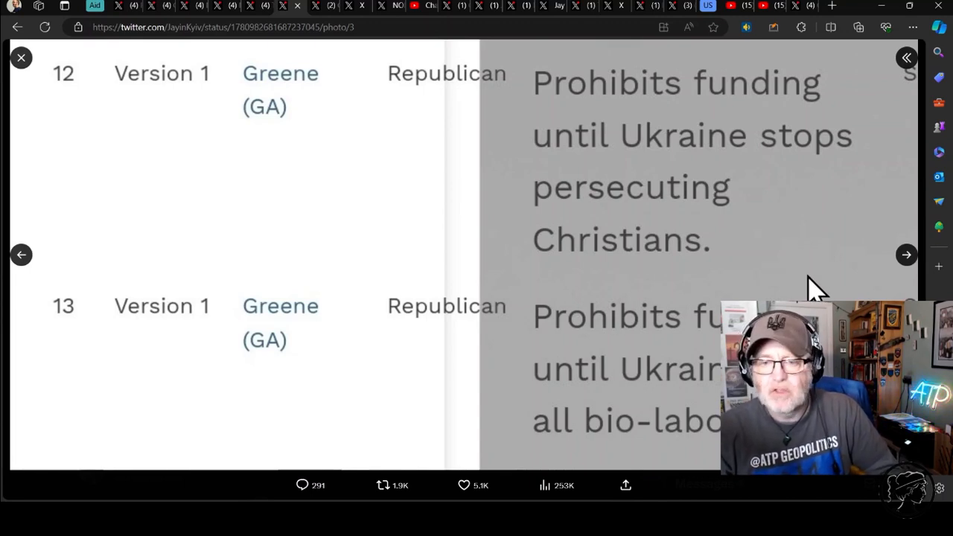
mouse_move(832, 285)
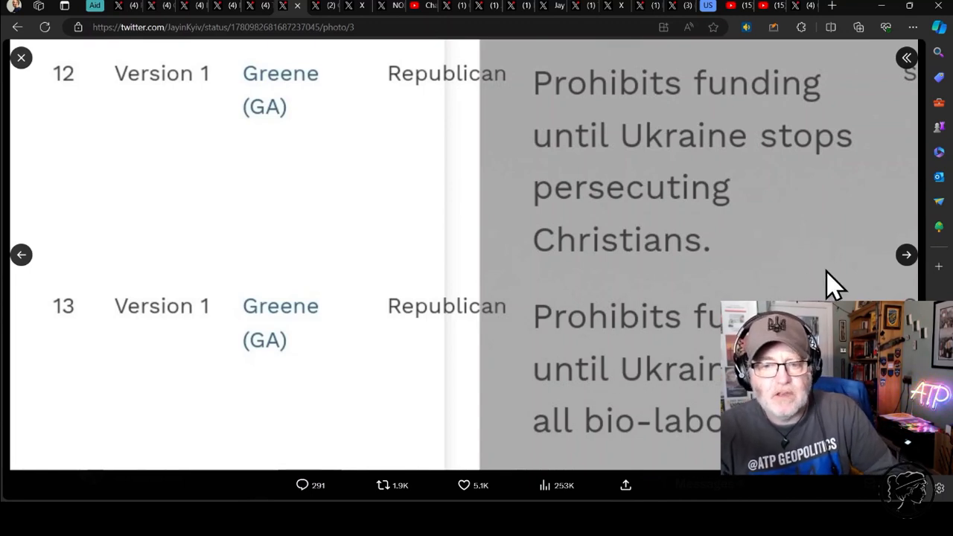
mouse_move(890, 271)
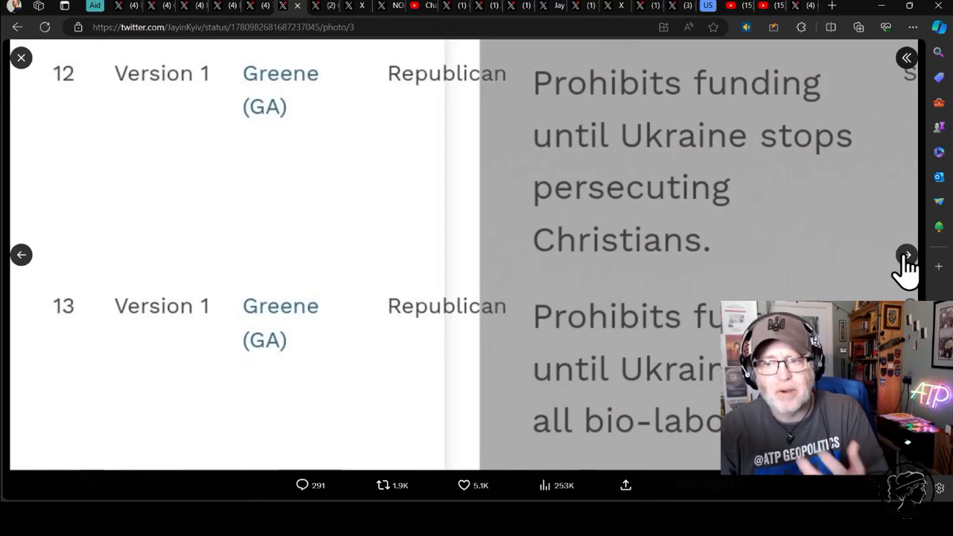
click(906, 255)
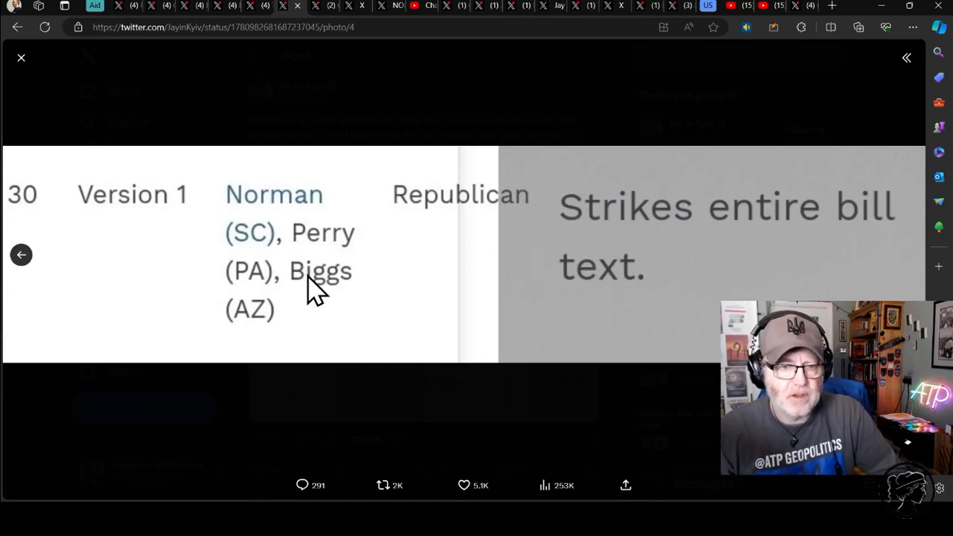
mouse_move(906, 104)
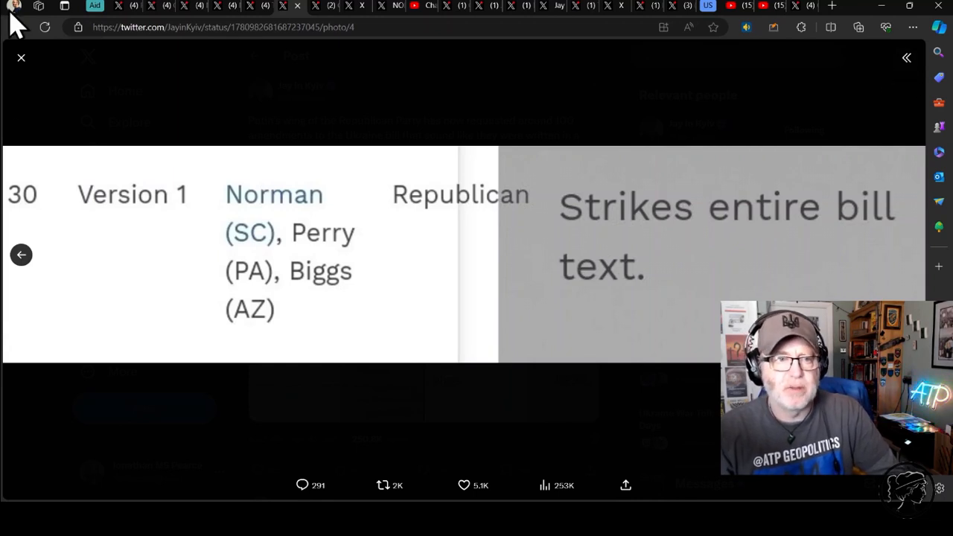
click(21, 56)
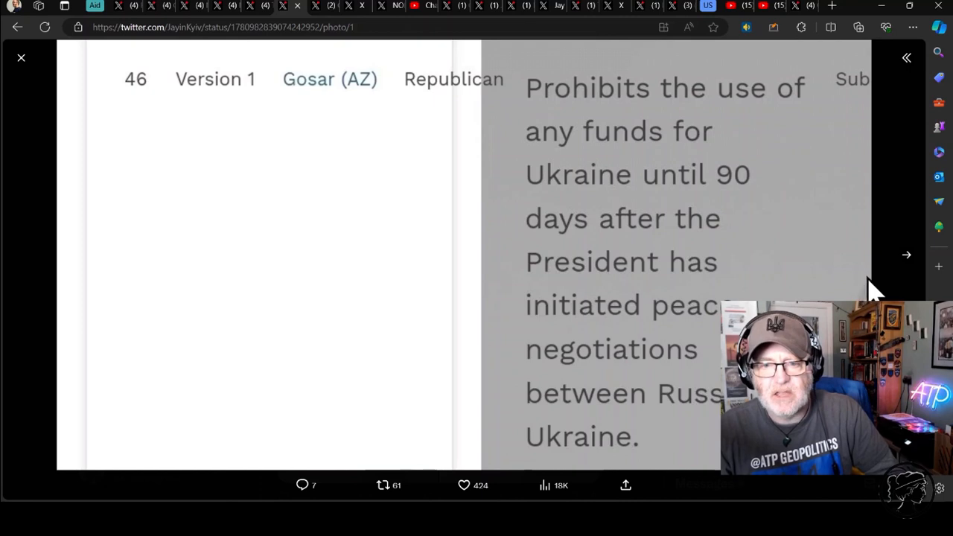
mouse_move(801, 268)
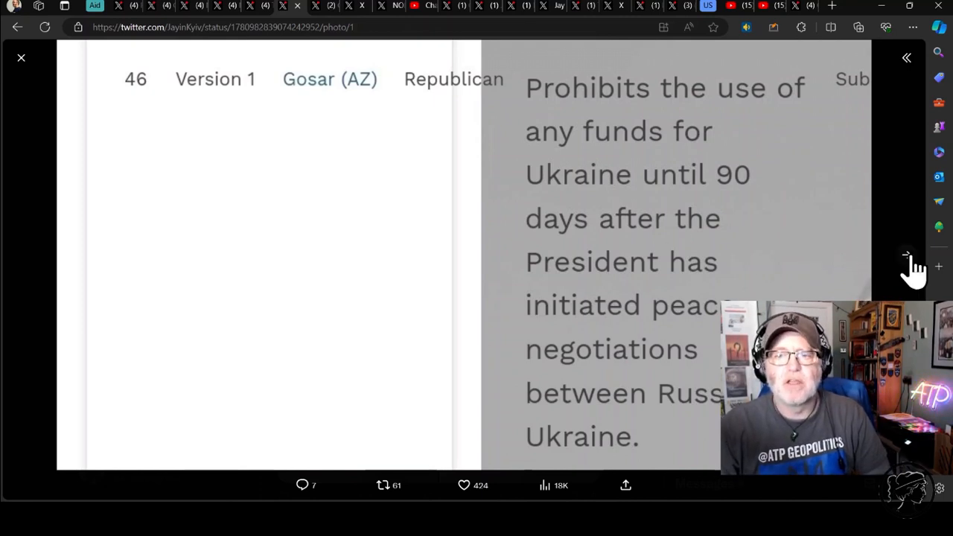
click(906, 253)
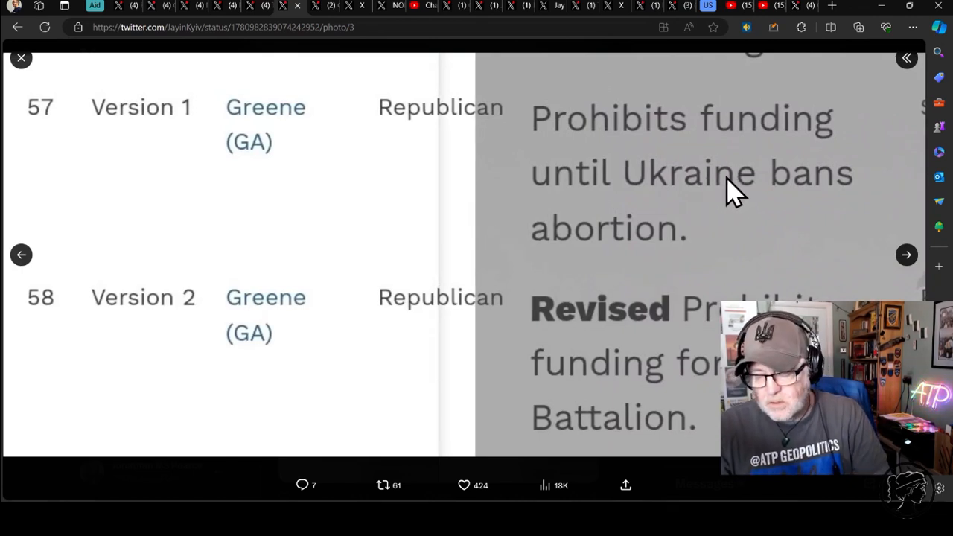
mouse_move(706, 357)
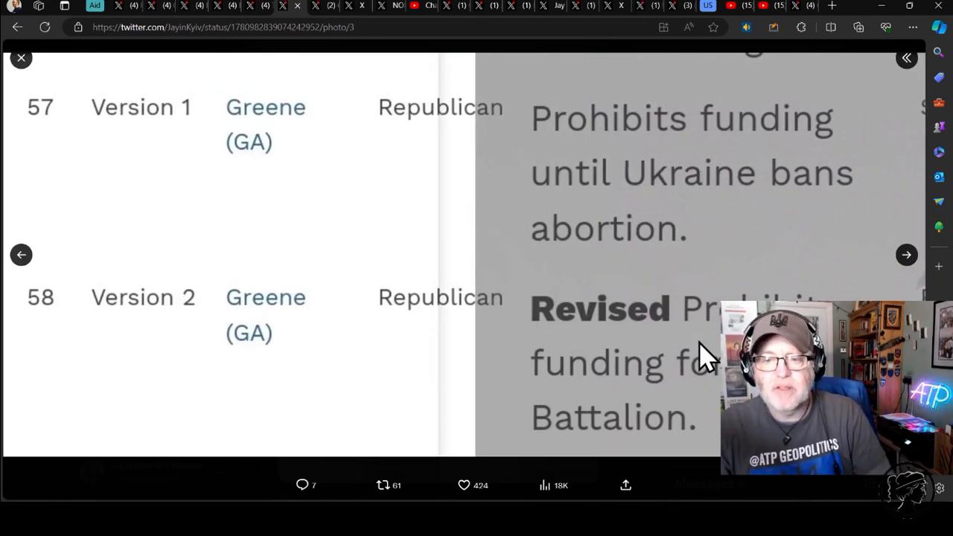
click(905, 254)
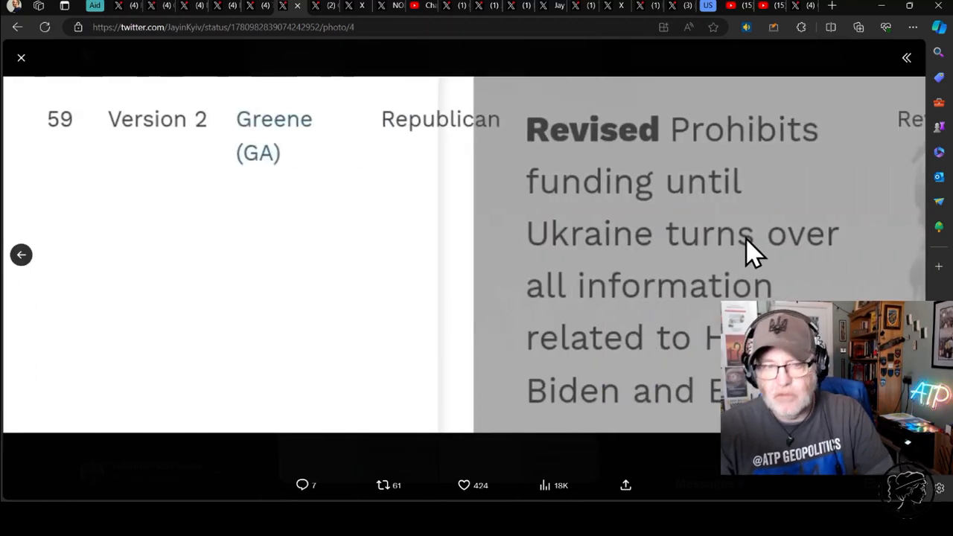
mouse_move(876, 268)
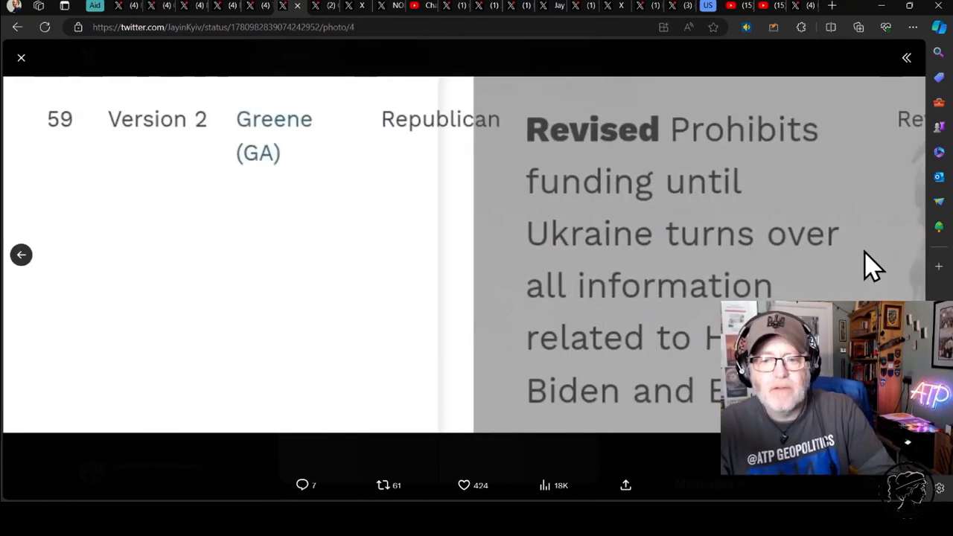
mouse_move(37, 27)
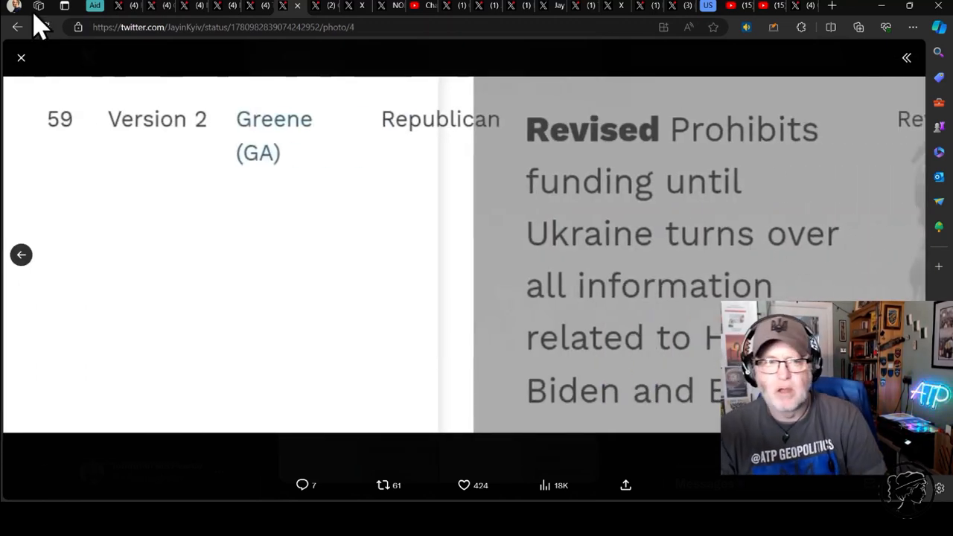
click(20, 57)
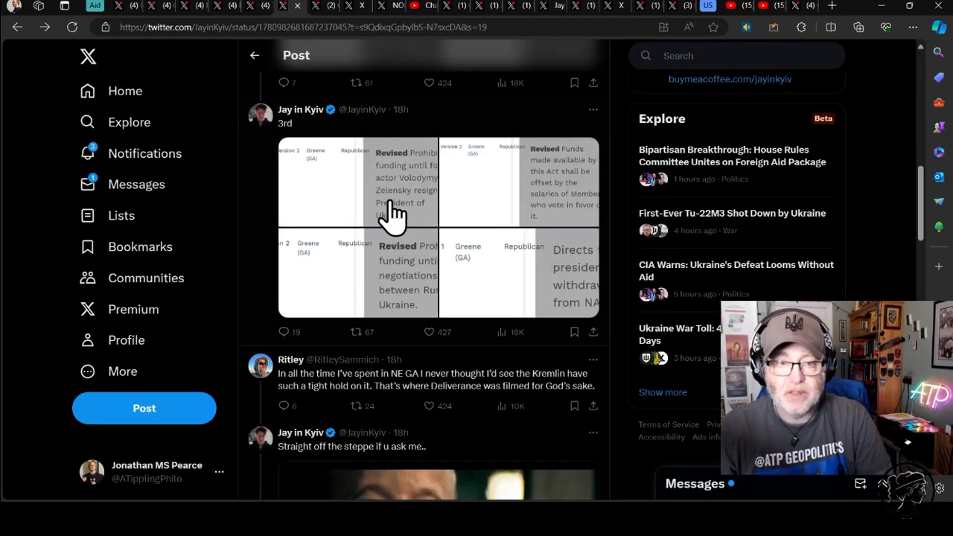
click(390, 216)
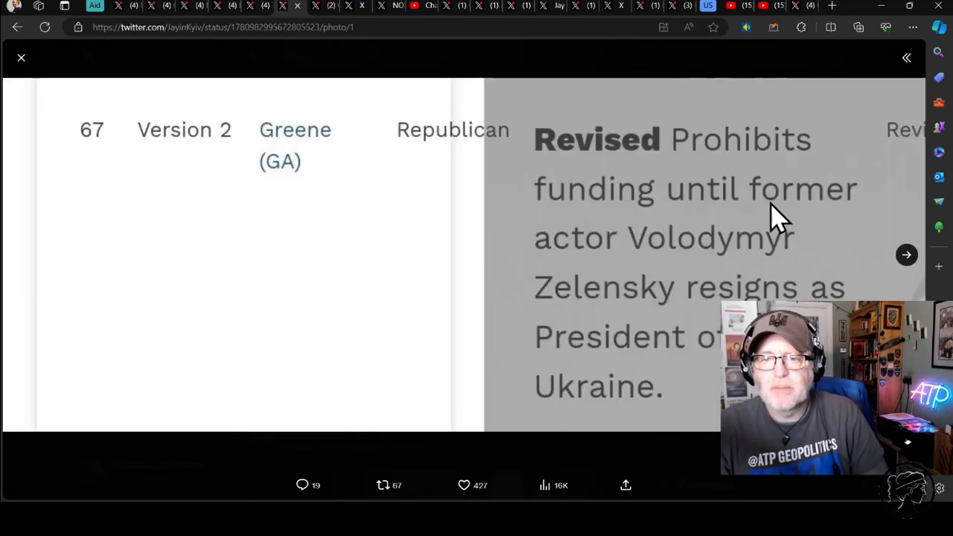
mouse_move(841, 260)
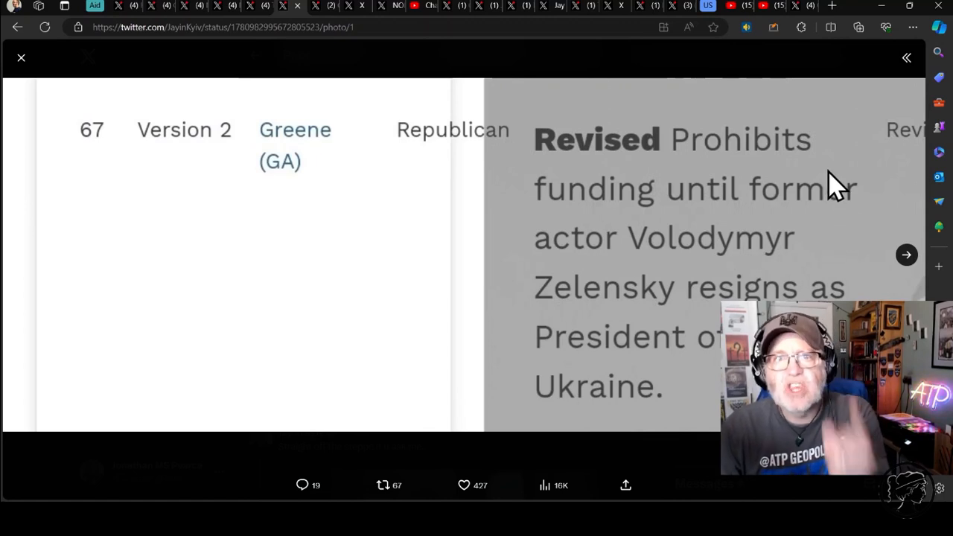
mouse_move(819, 119)
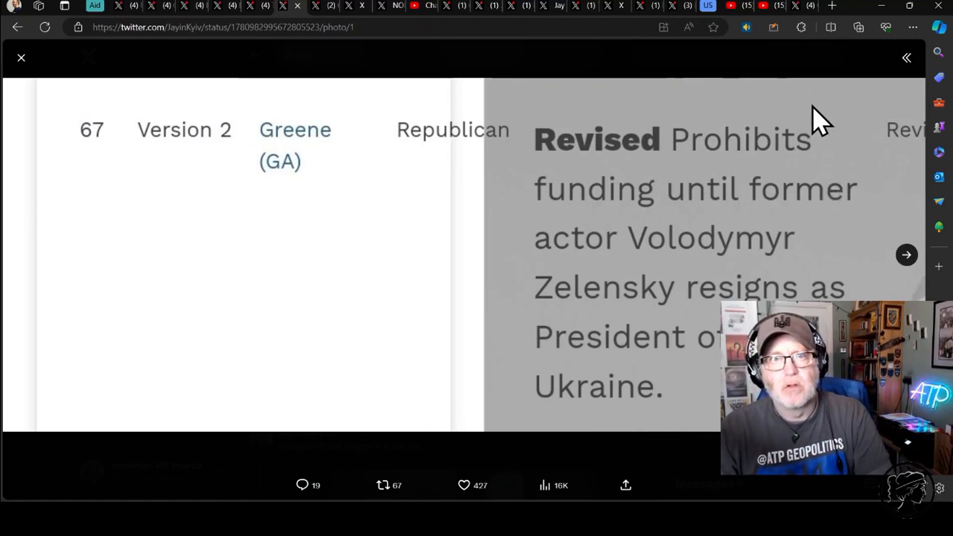
mouse_move(777, 104)
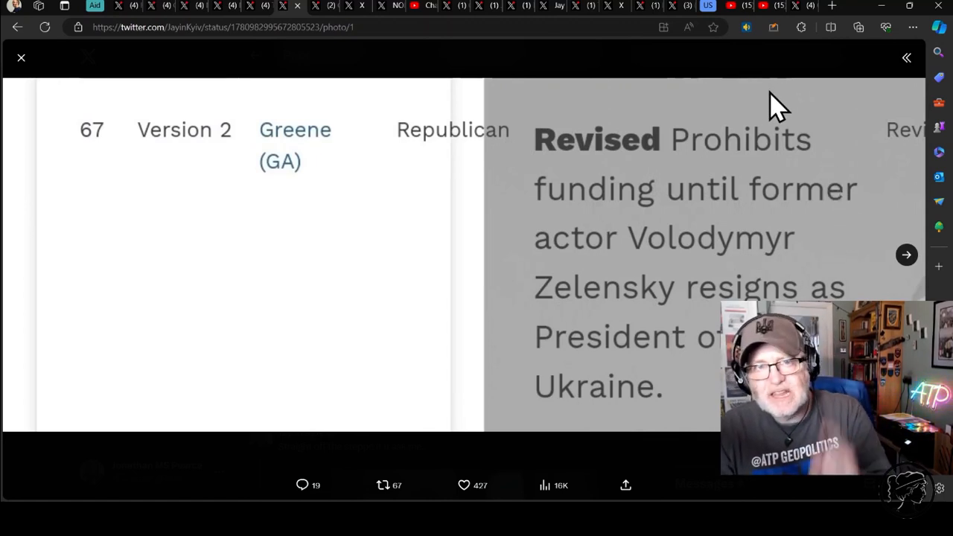
mouse_move(758, 152)
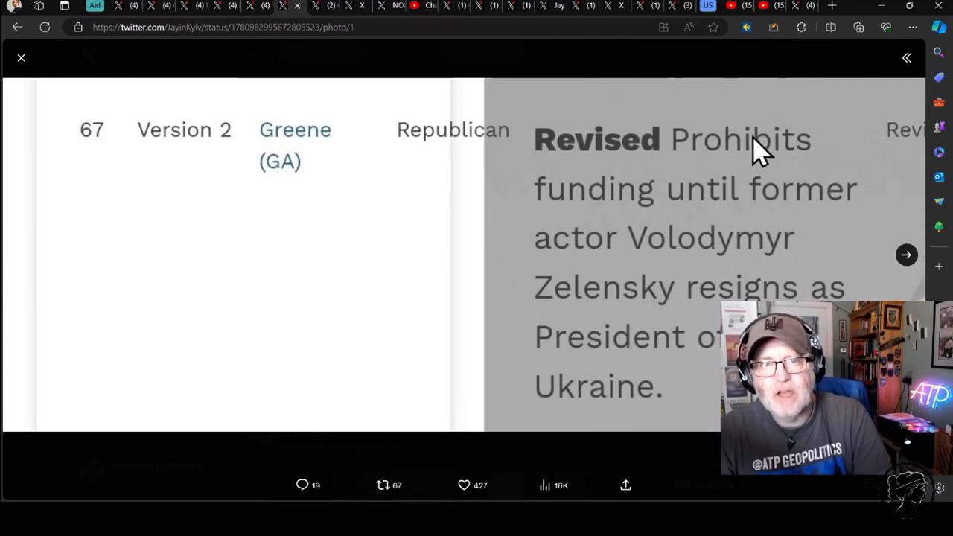
mouse_move(789, 186)
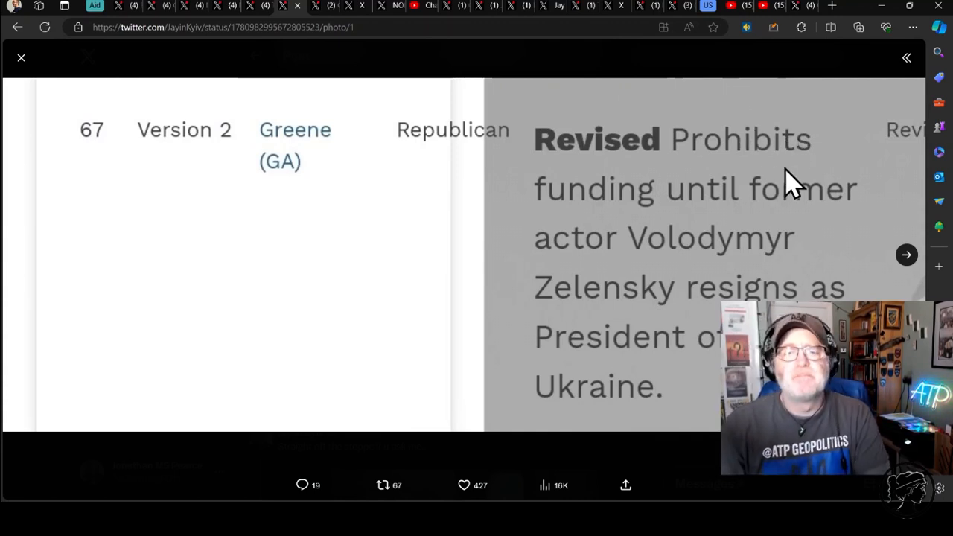
mouse_move(742, 227)
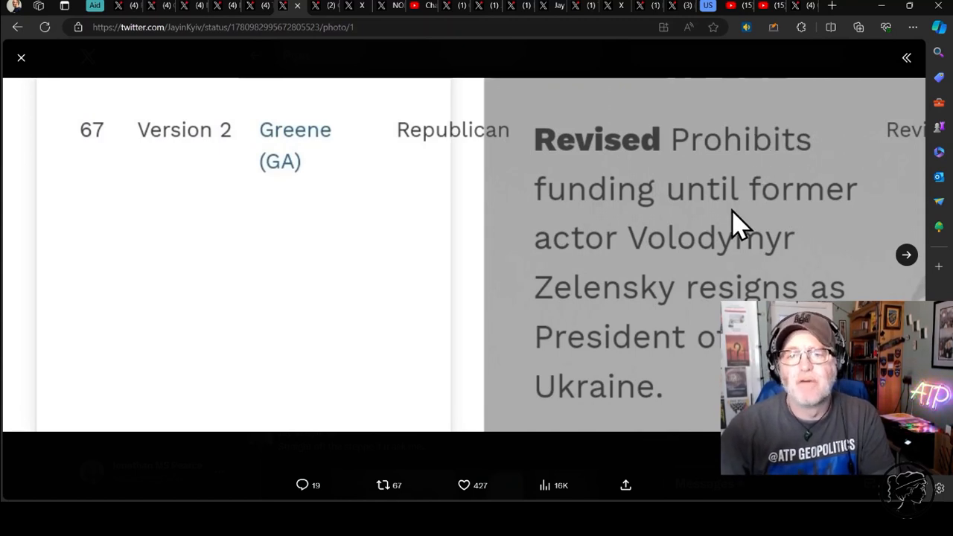
mouse_move(926, 265)
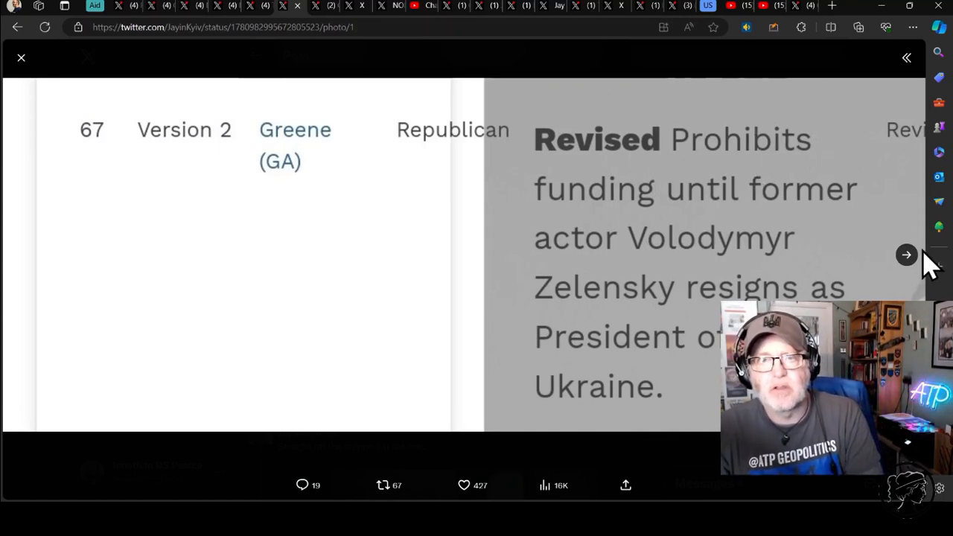
Advance through amendments 66 and 65 to amendment 64, Greene's NATO withdrawal directive
click(905, 255)
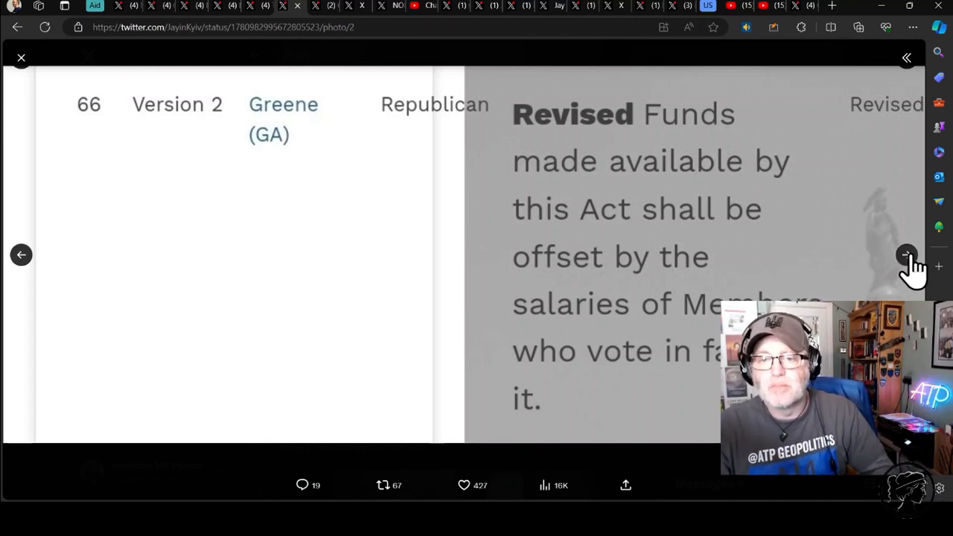
click(905, 254)
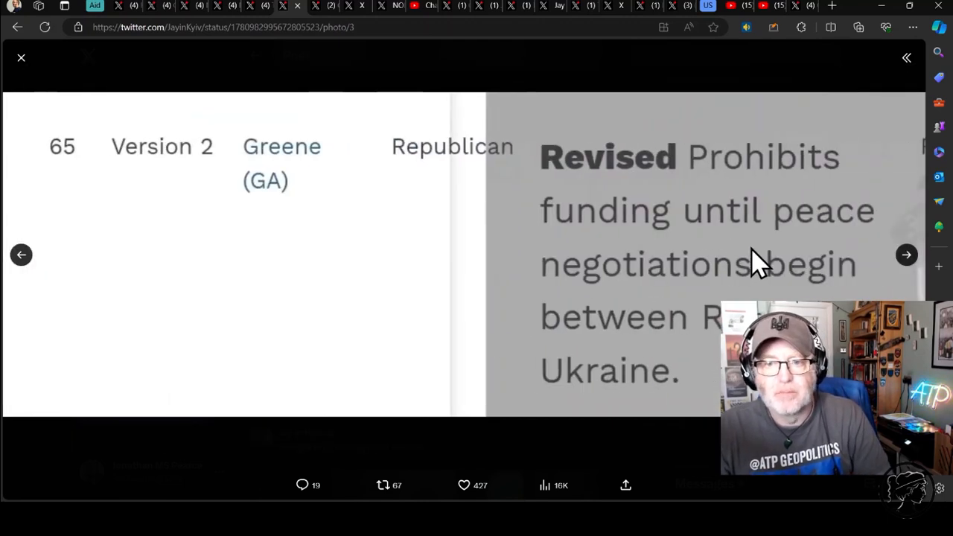
mouse_move(907, 254)
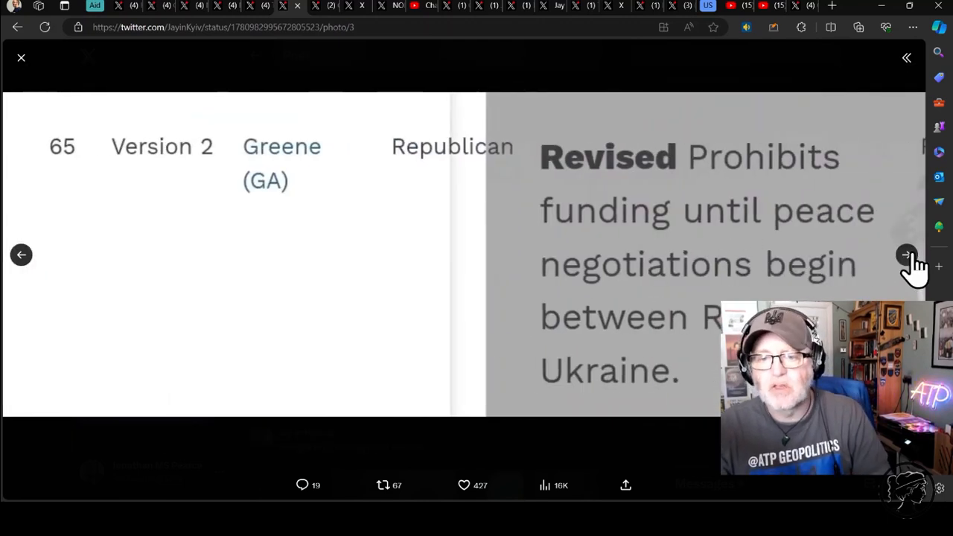
click(905, 255)
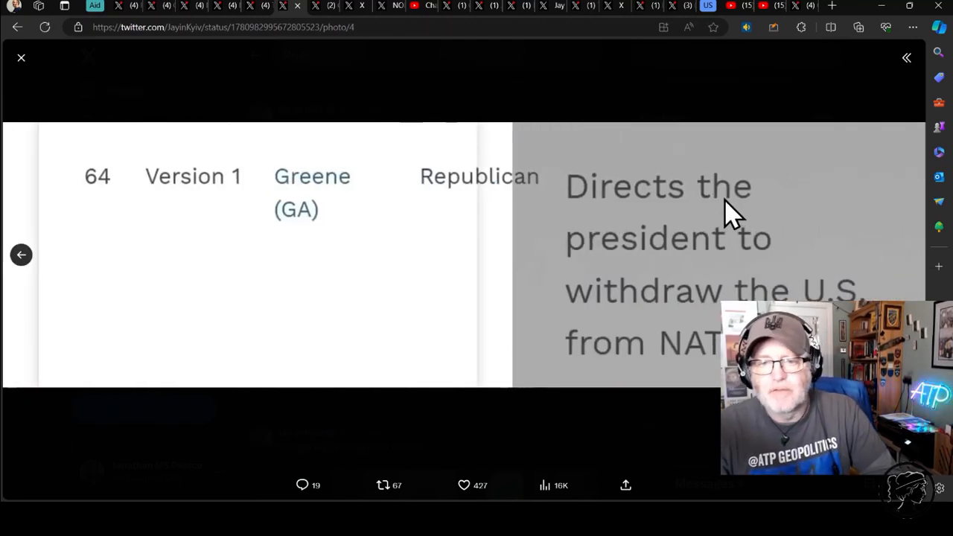
mouse_move(819, 110)
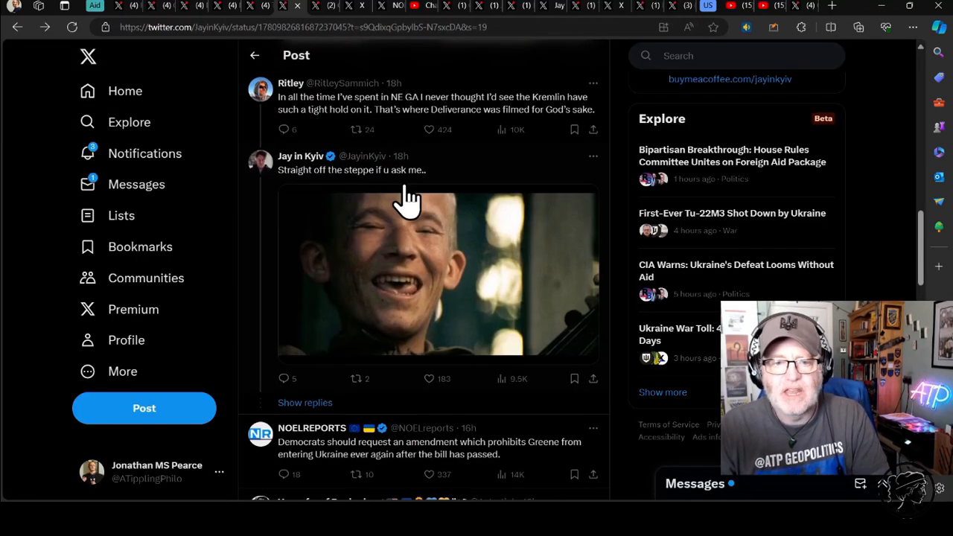
Scroll the thread back toward the original Jay in Kyiv post on the Ukraine-bill amendments
scroll(down, 3)
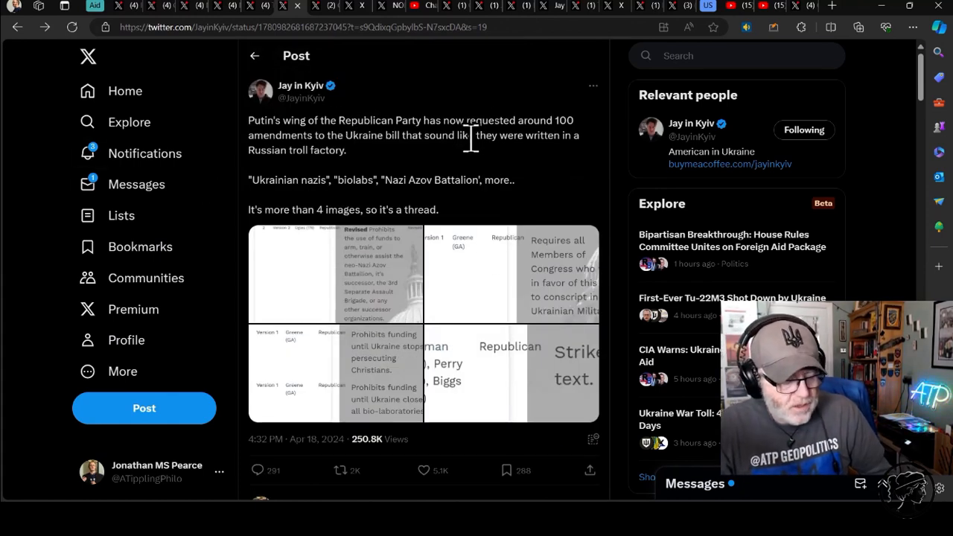
mouse_move(446, 167)
text(moskowitz amendment)
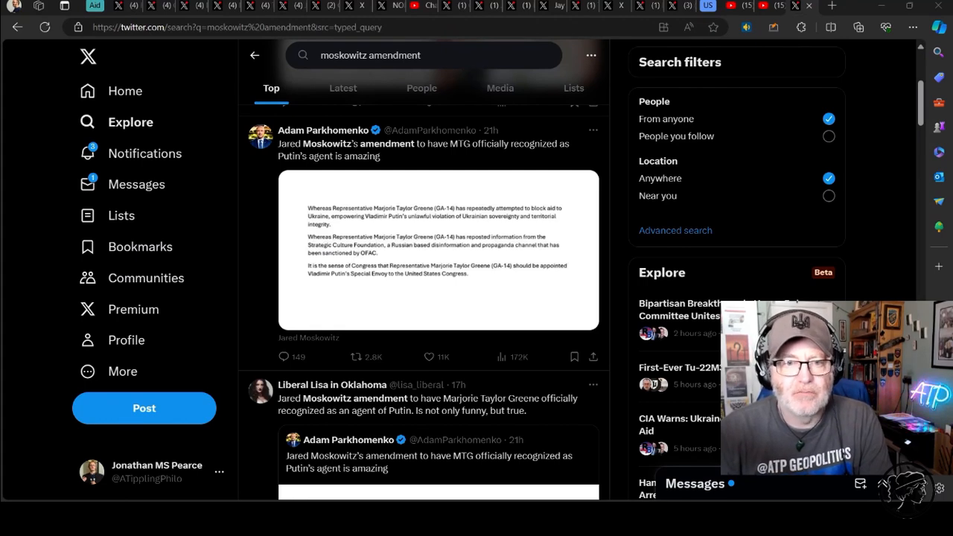
Enlarge the Moskowitz H.R. 8035 amendment naming Greene Putin's Special Envoy
click(438, 250)
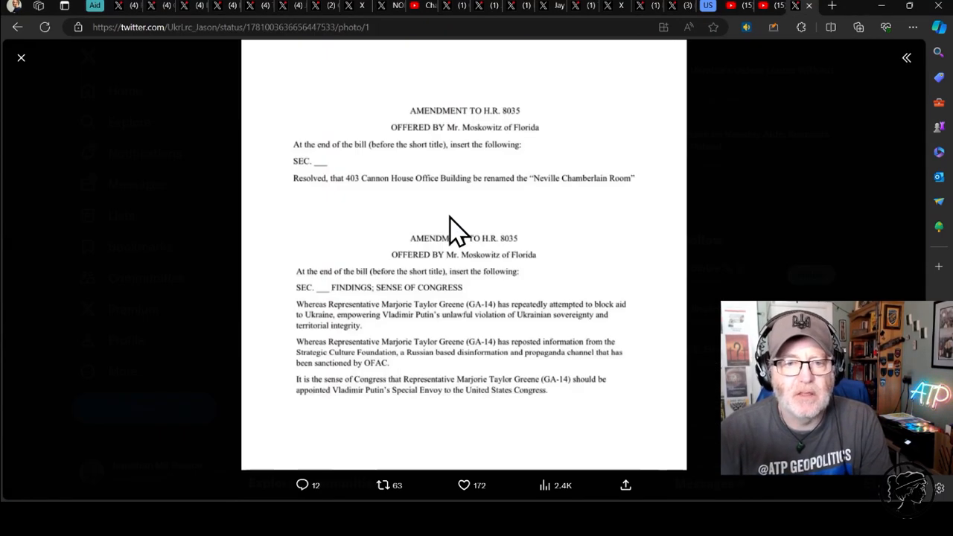
mouse_move(423, 192)
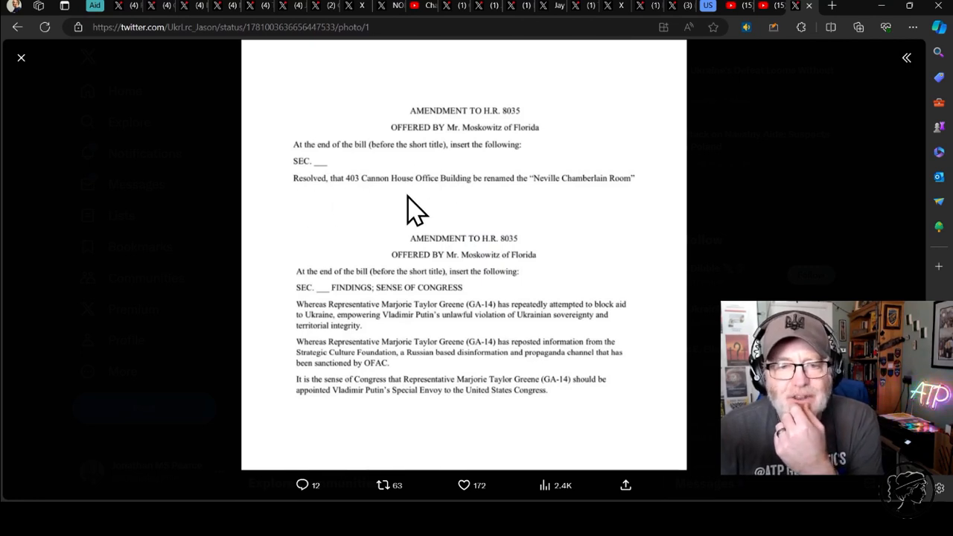
mouse_move(581, 211)
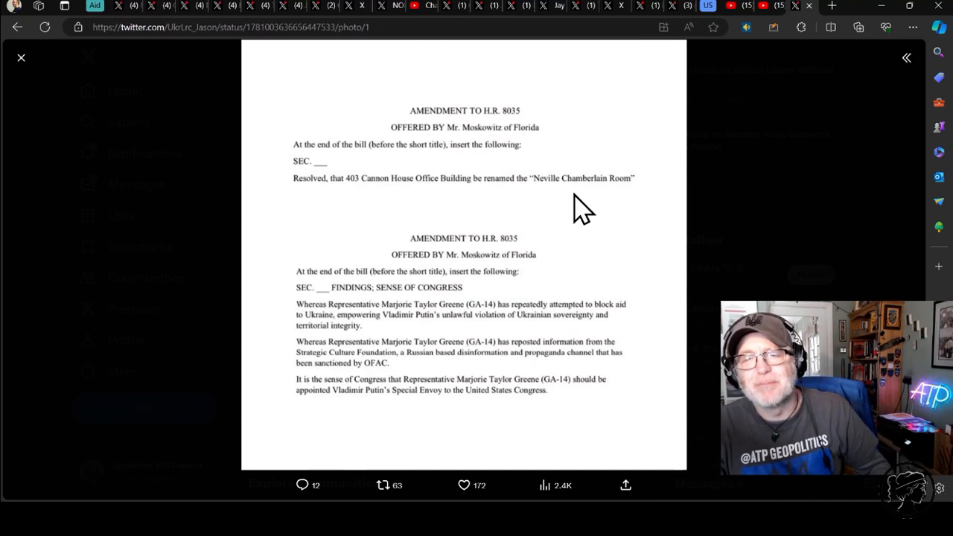
mouse_move(572, 216)
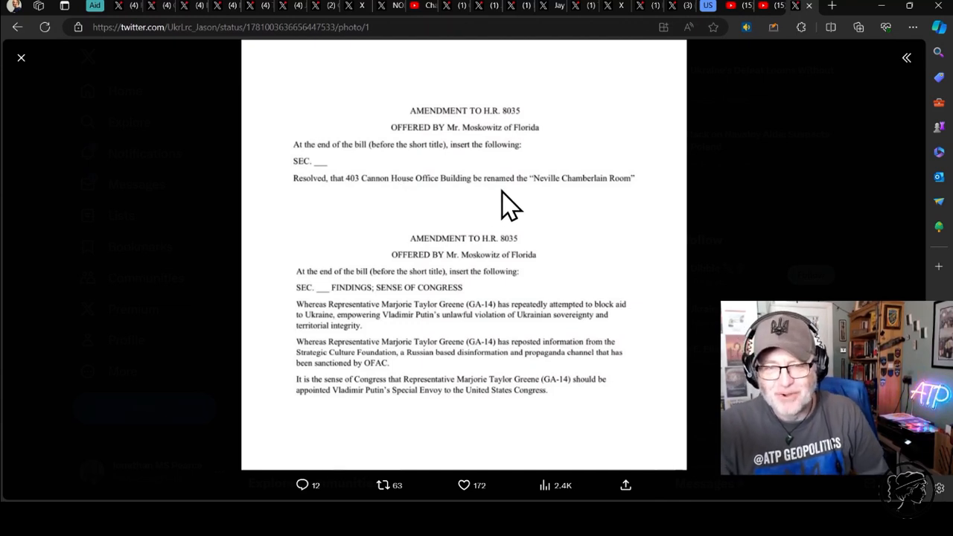
mouse_move(433, 277)
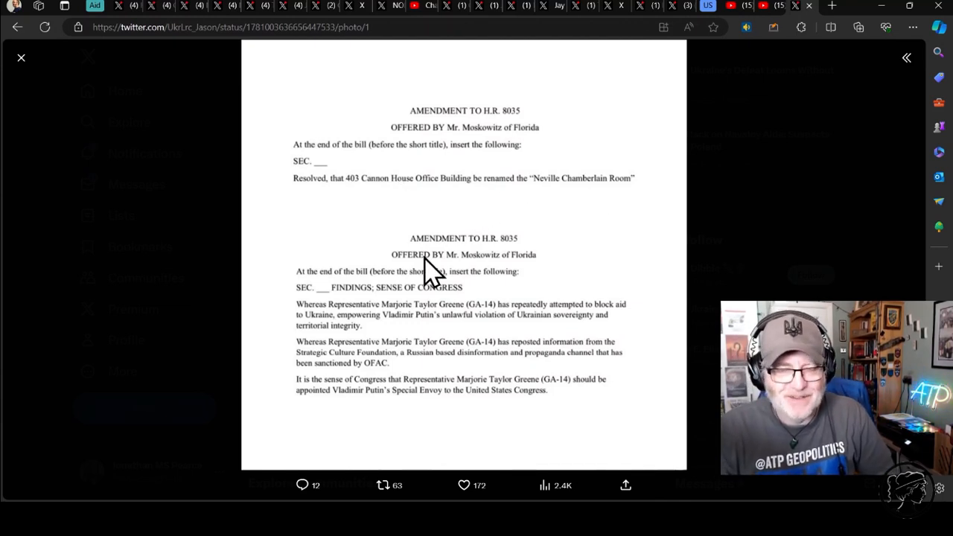
mouse_move(459, 313)
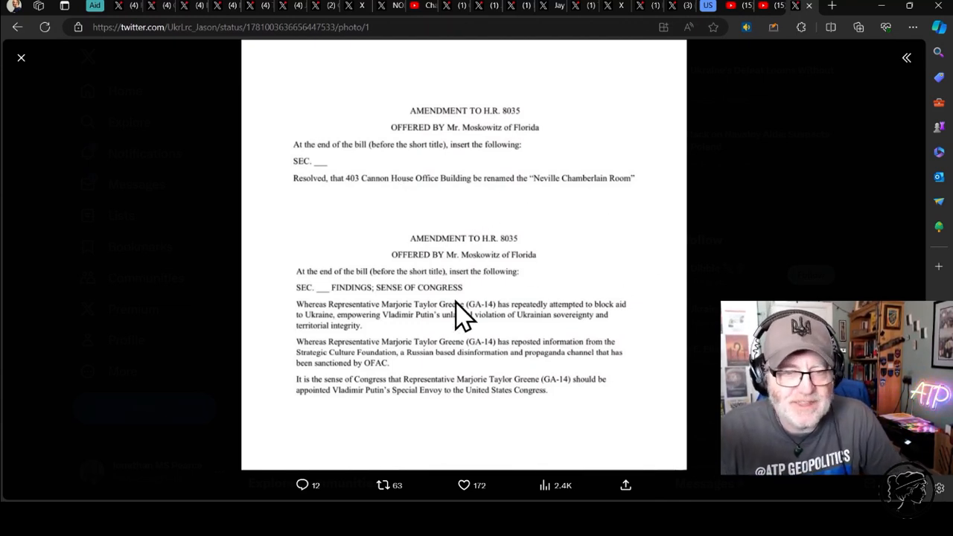
mouse_move(365, 331)
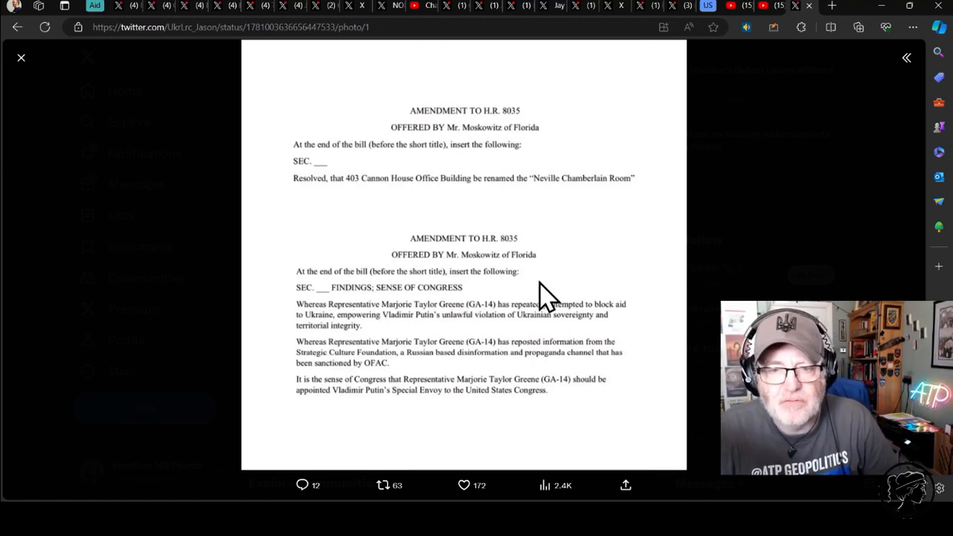
mouse_move(662, 328)
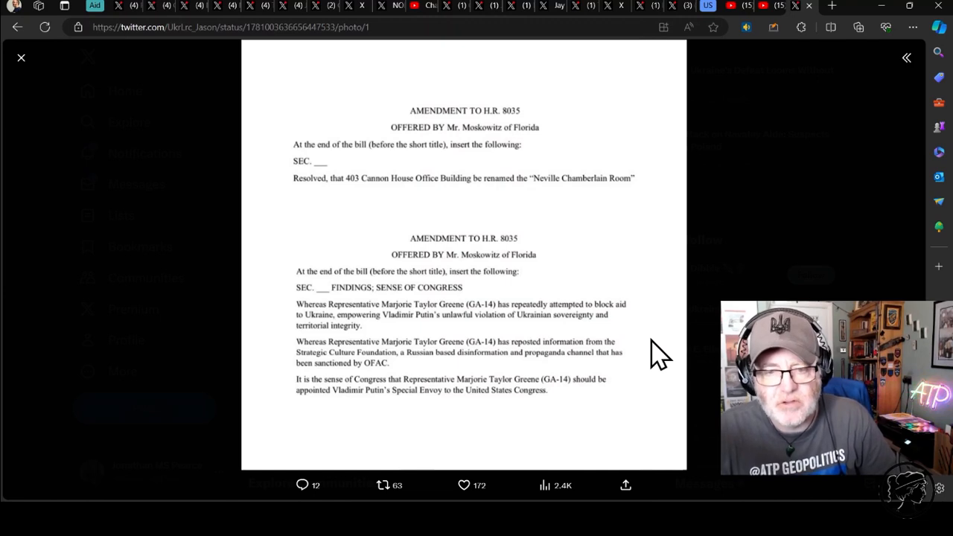
mouse_move(647, 350)
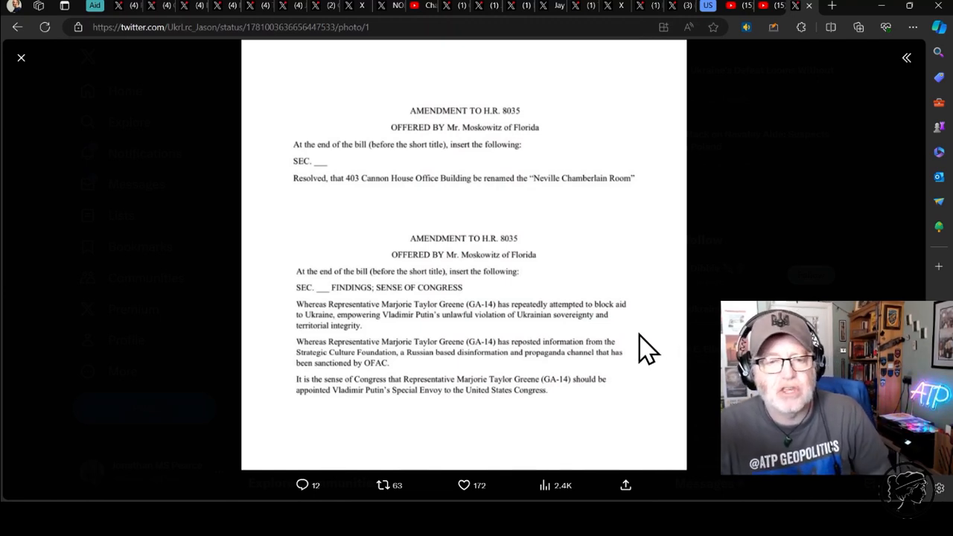
mouse_move(647, 365)
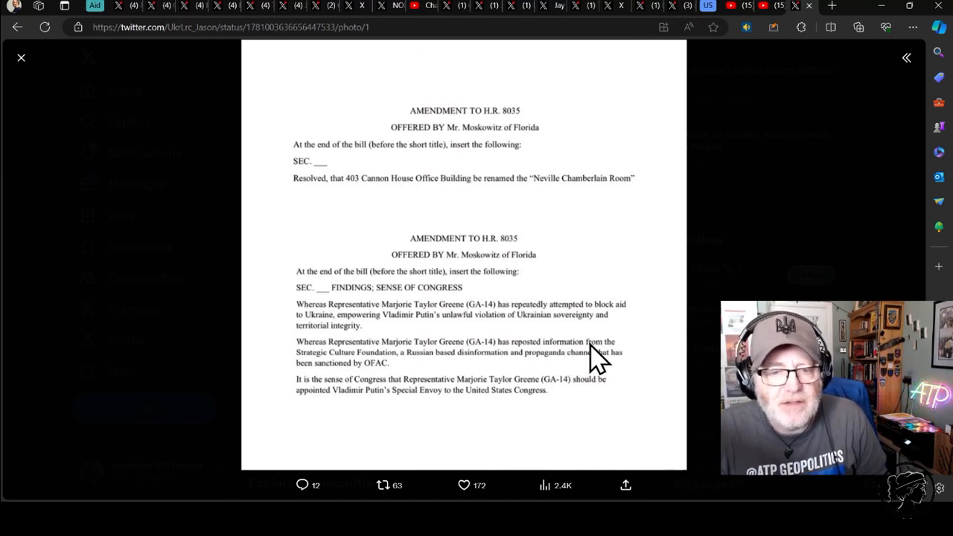
mouse_move(618, 379)
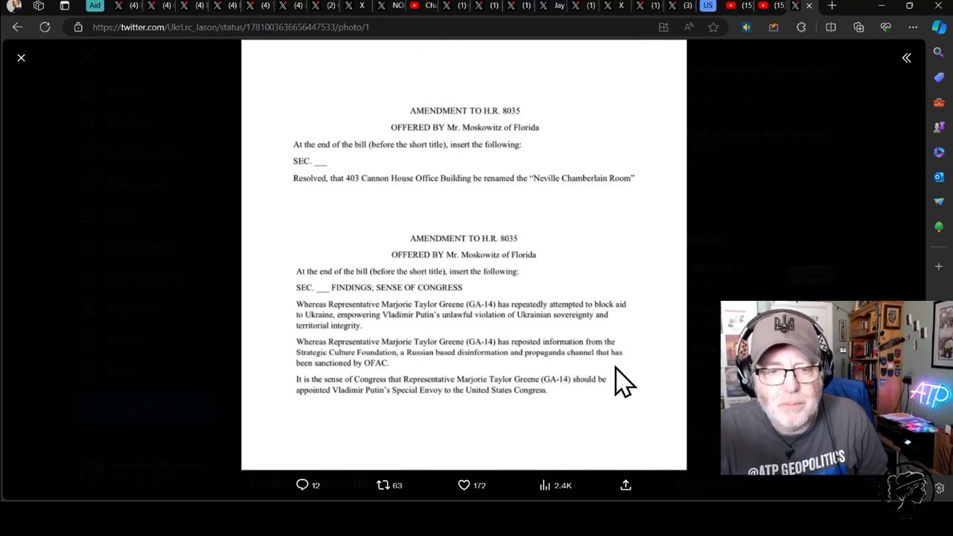
mouse_move(596, 365)
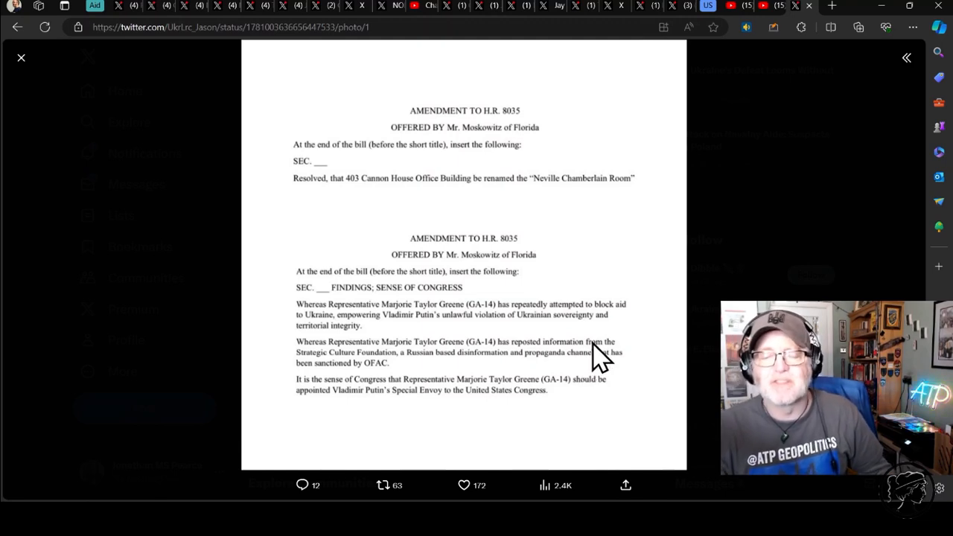
mouse_move(459, 134)
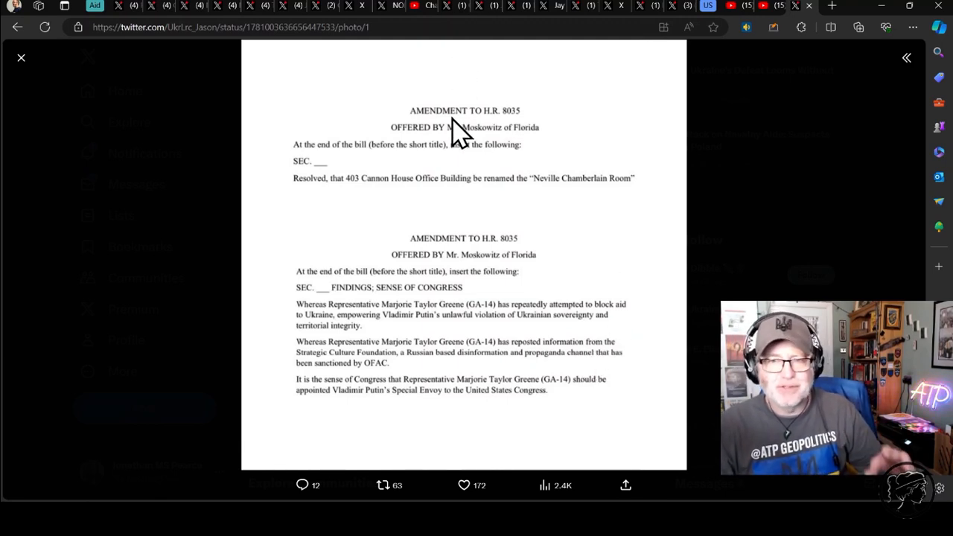
mouse_move(457, 207)
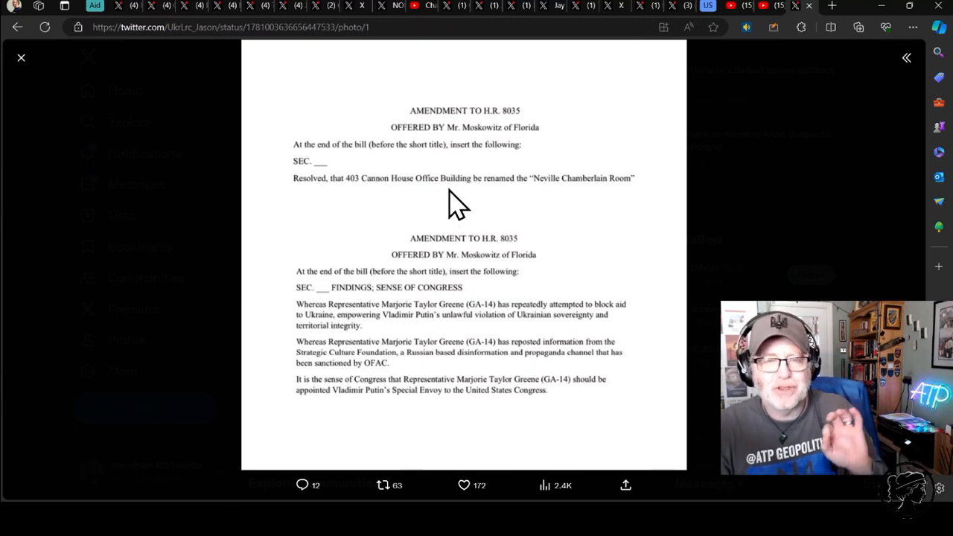
mouse_move(438, 166)
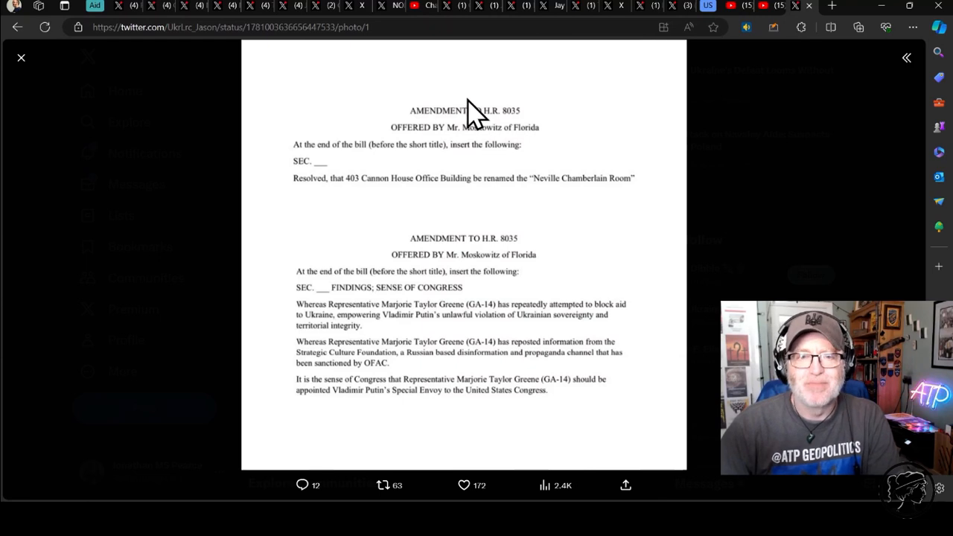
mouse_move(365, 164)
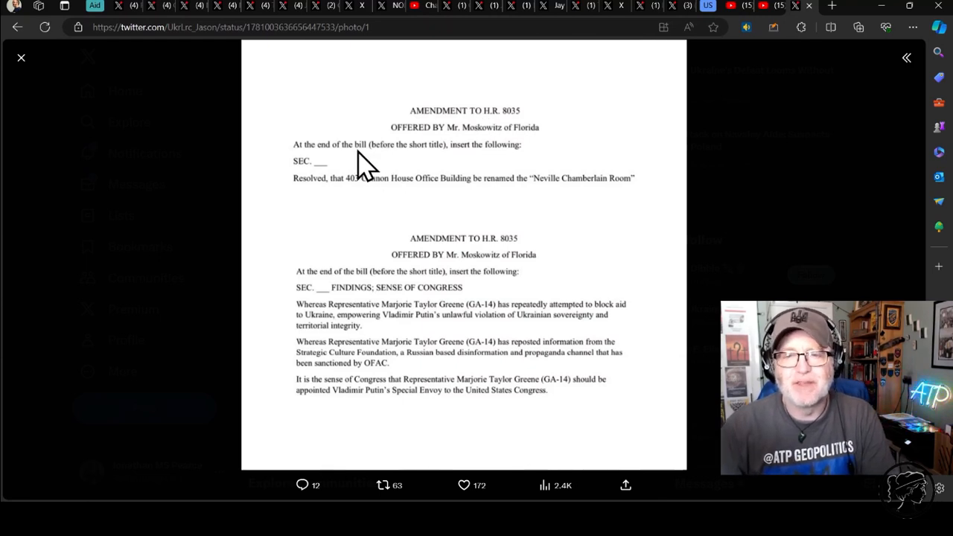
mouse_move(235, 15)
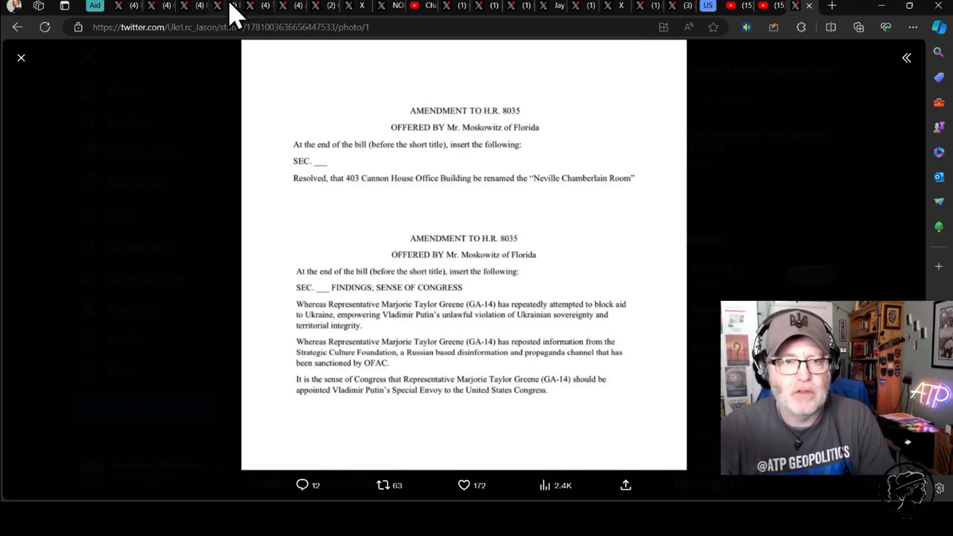